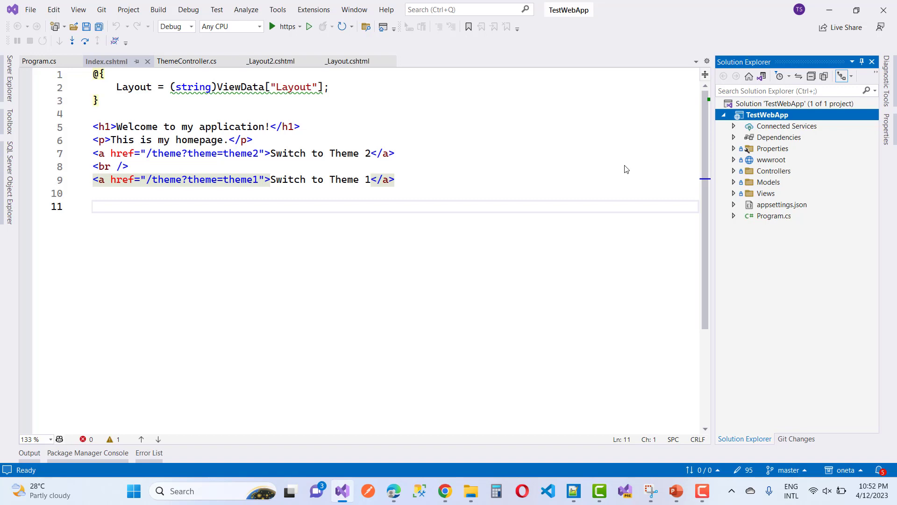
- Create a new folder named TagHelpers under the TestWebApp project
click(767, 114)
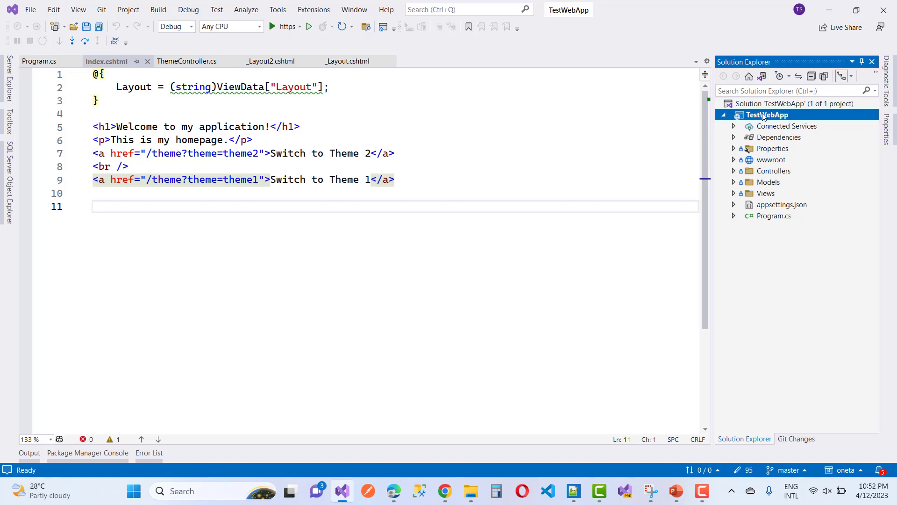
right_click(767, 114)
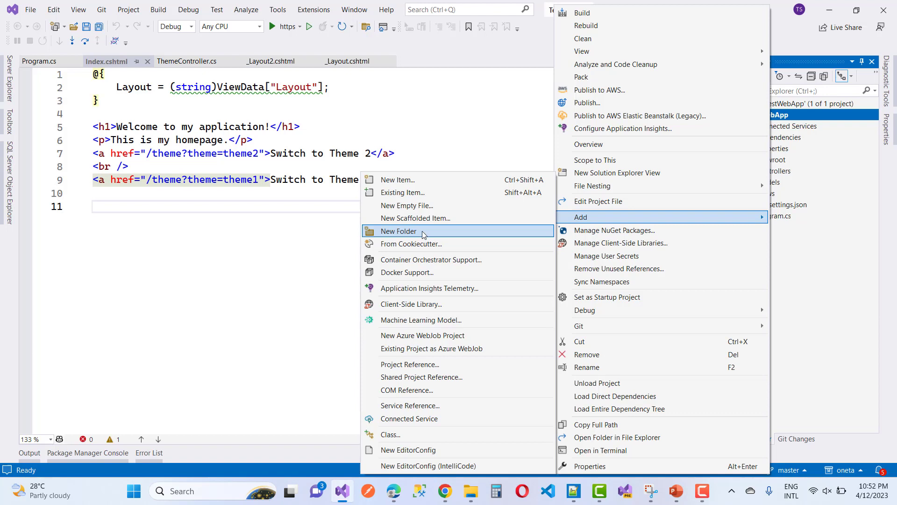
click(399, 231)
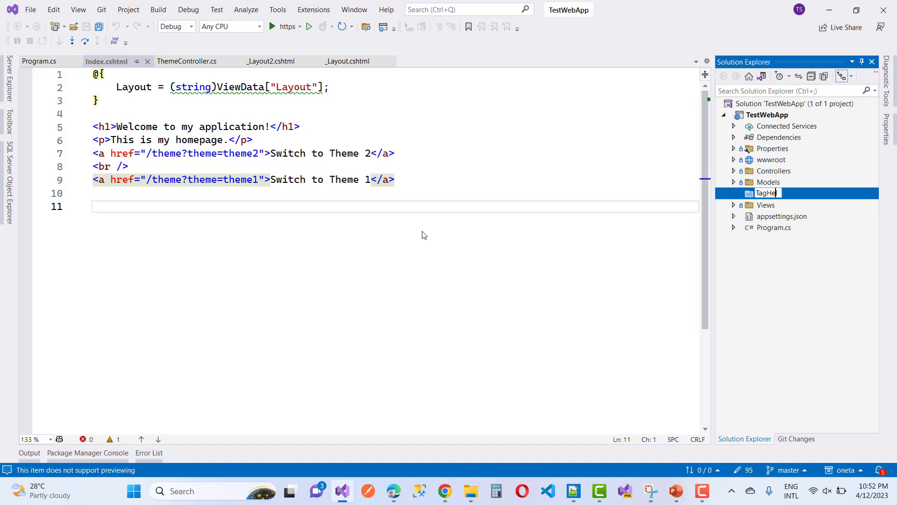
key(Enter)
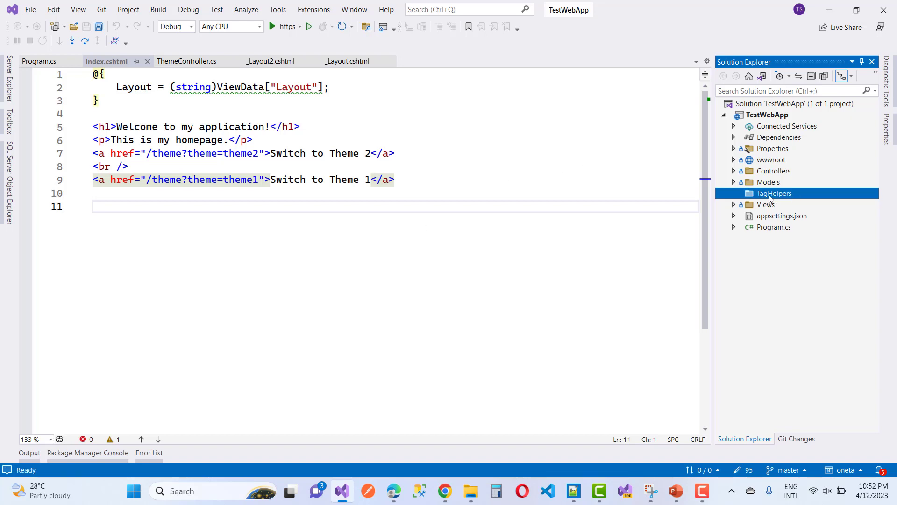
- Add an empty file named GreetingTagHelper to the TagHelpers folder
right_click(774, 193)
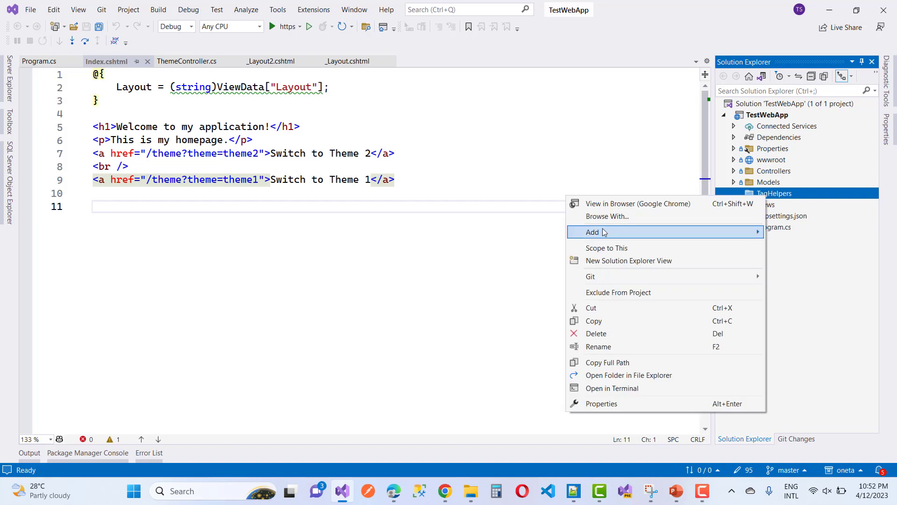
mouse_move(604, 232)
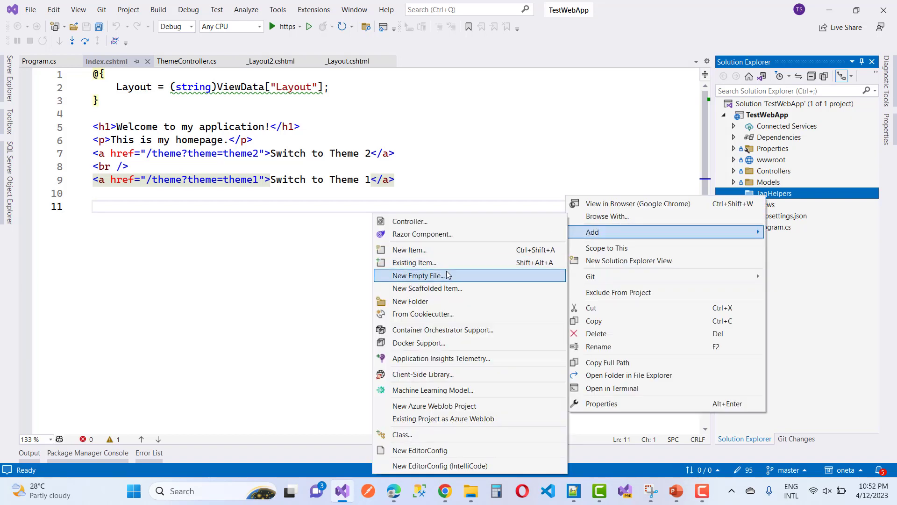
click(496, 251)
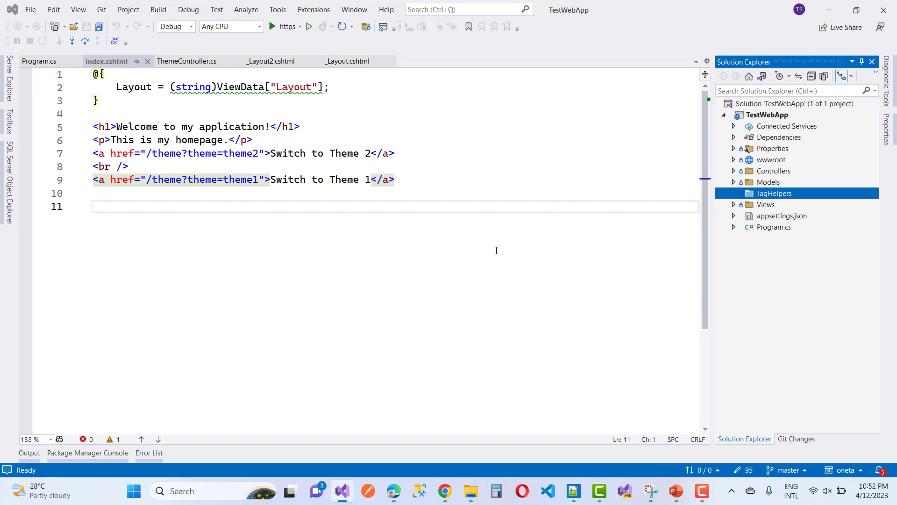
text(GreetingTagHelper)
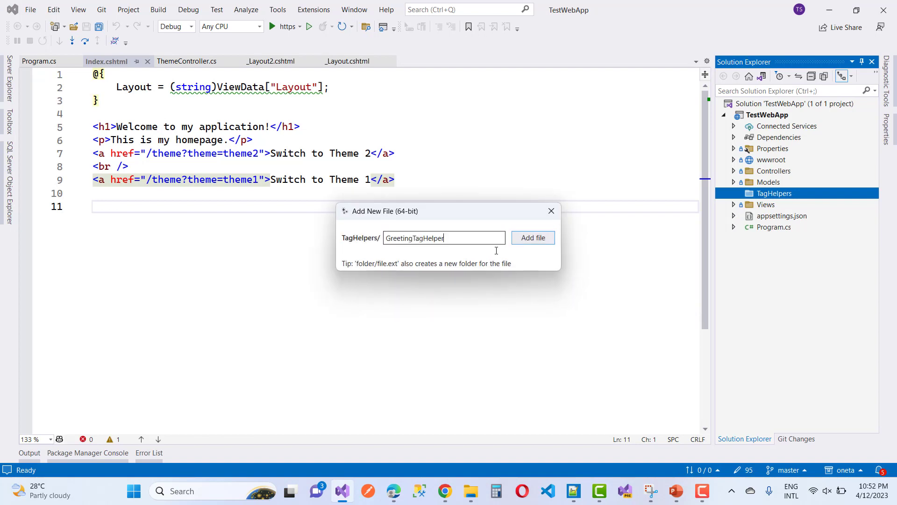
click(534, 238)
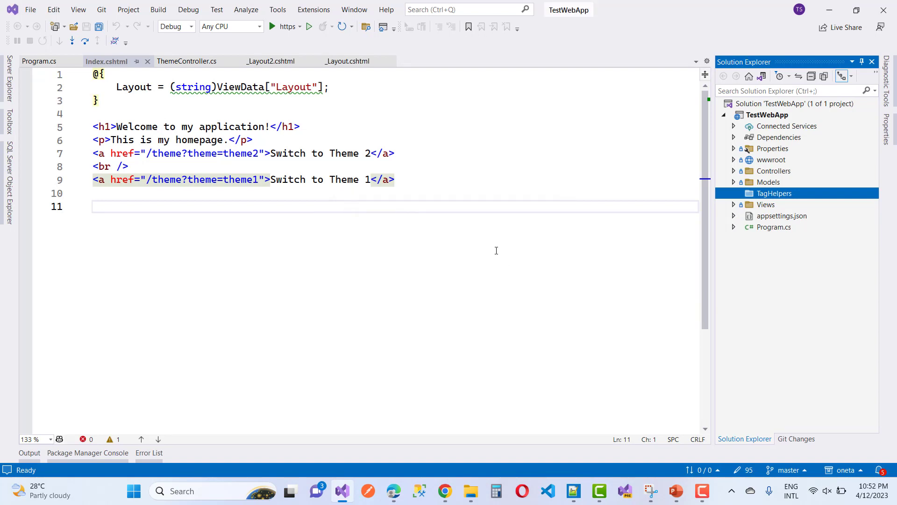
mouse_move(419, 251)
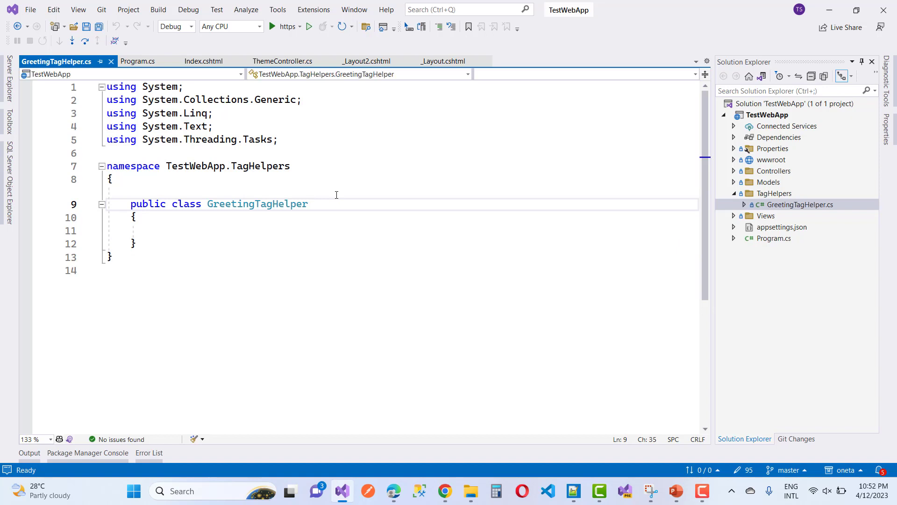
- Make GreetingTagHelper inherit ': TagHelper' and add the Razor.TagHelpers using directive
text(:)
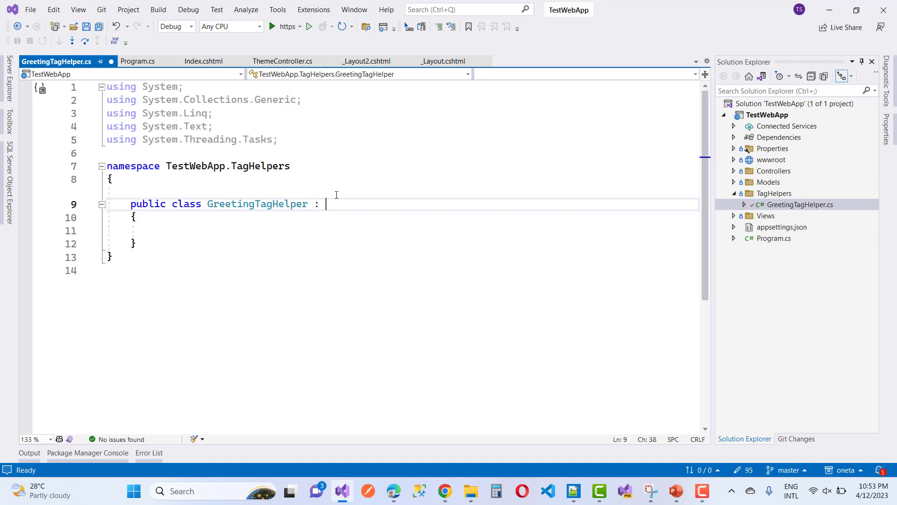
text(TagHe)
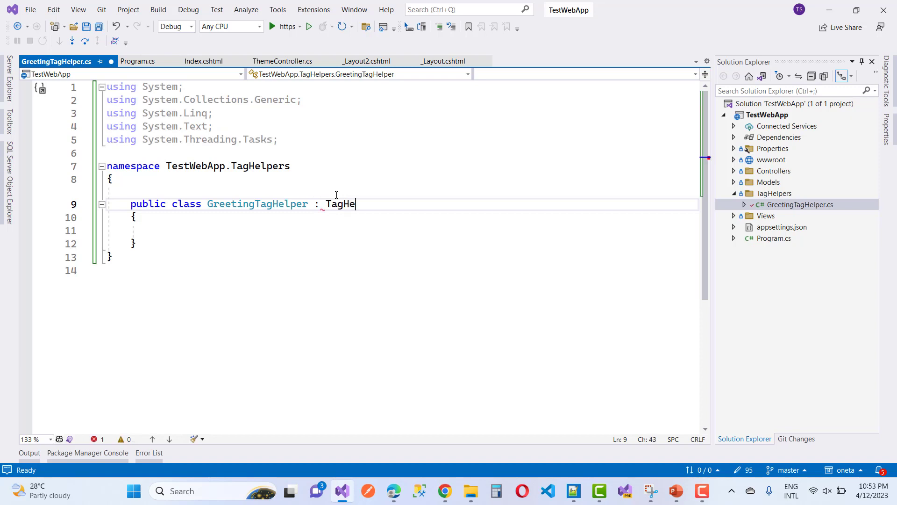
text(lper)
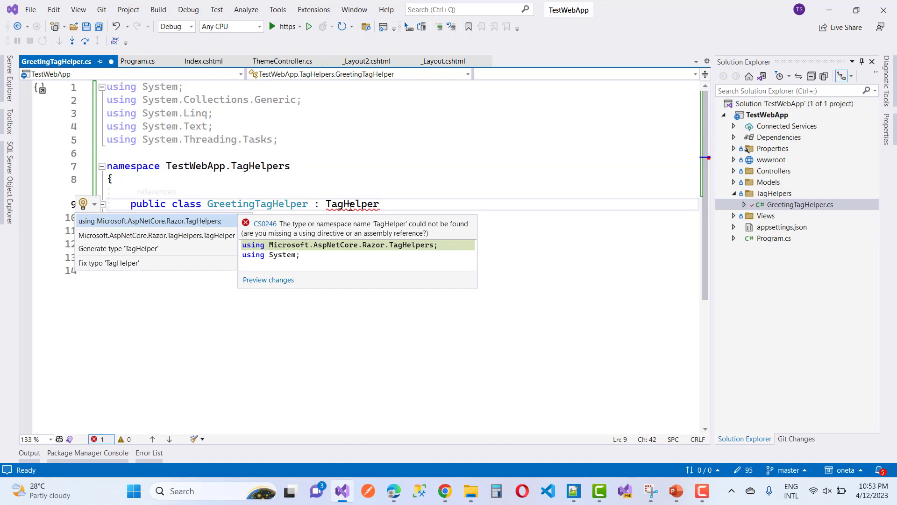
key(Escape)
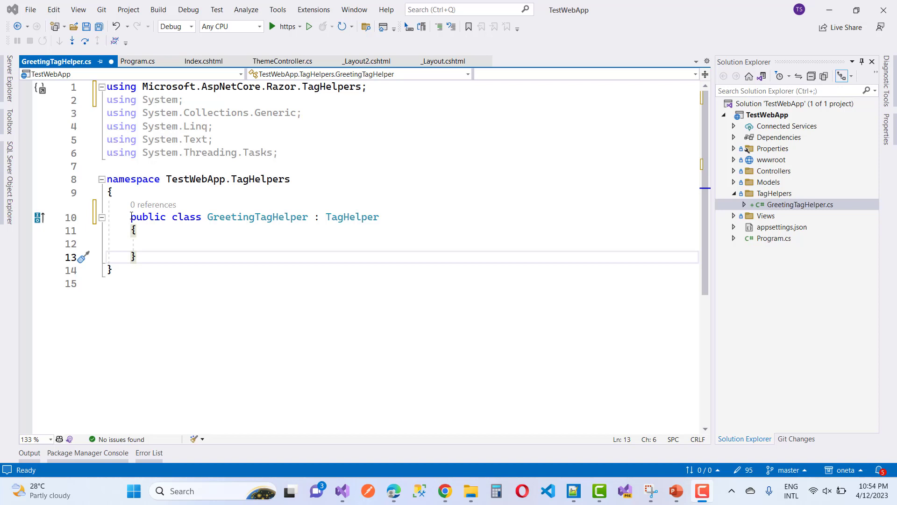
- Review the [HtmlTargetElement("greeting")] attribute and the Process override producing the h1
drag(131, 217, 138, 257)
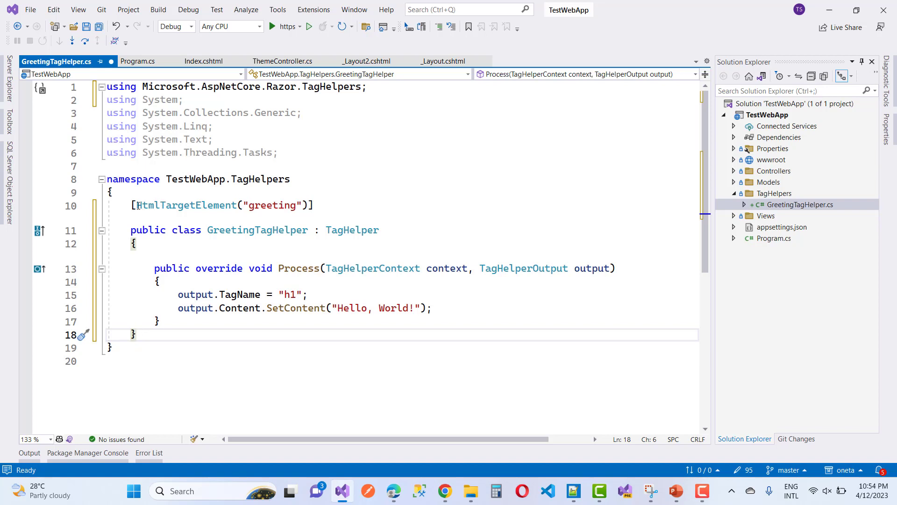
double_click(180, 205)
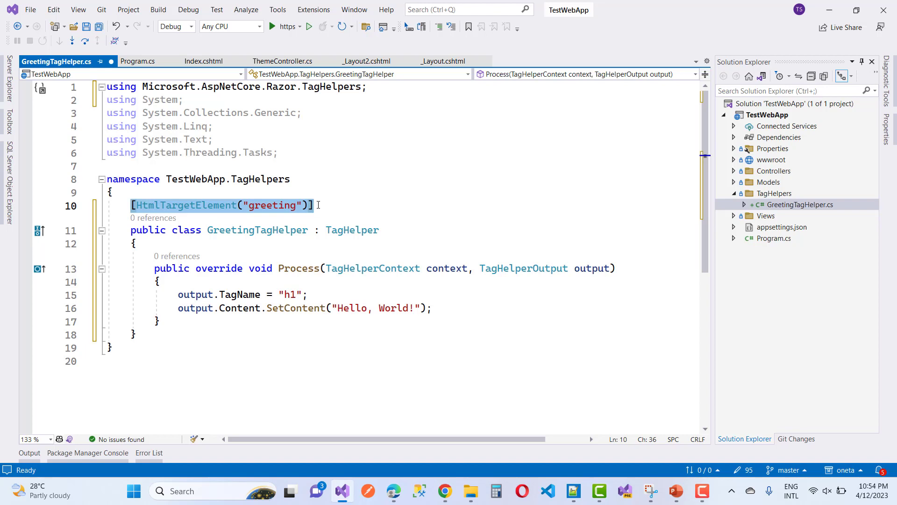
double_click(352, 229)
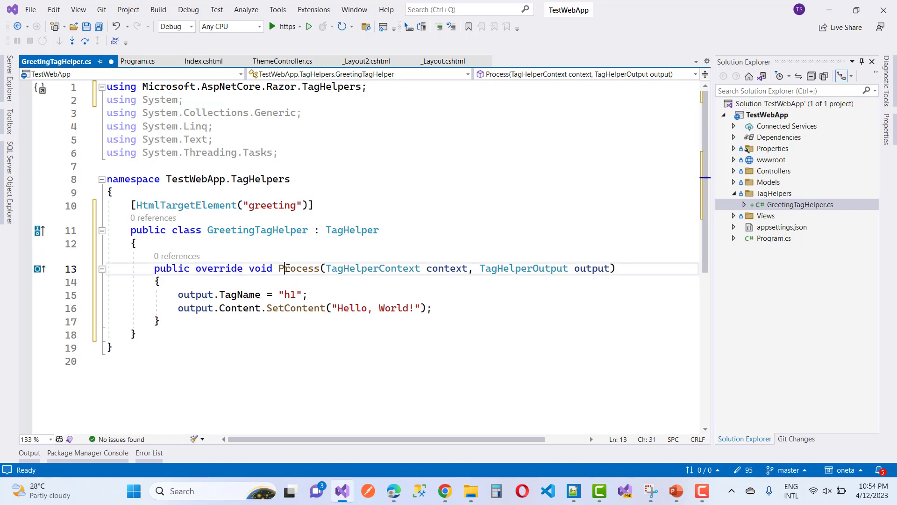
double_click(373, 269)
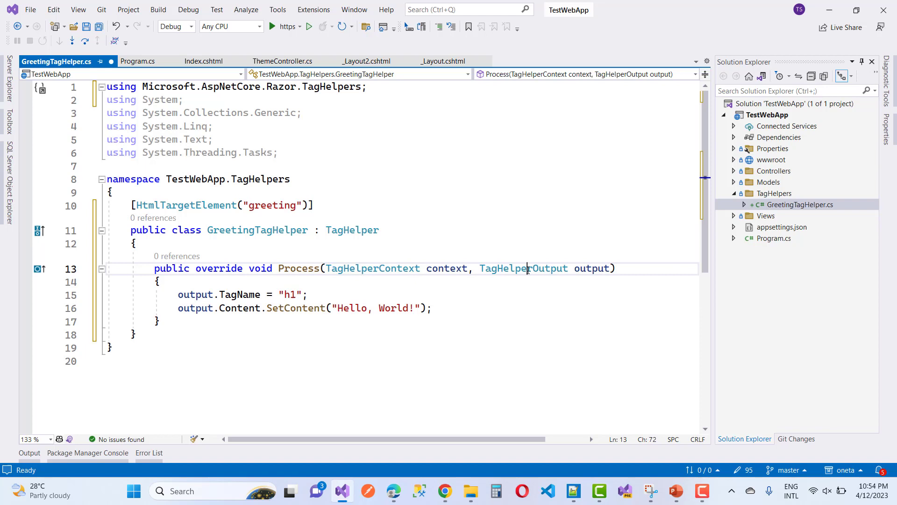
double_click(523, 268)
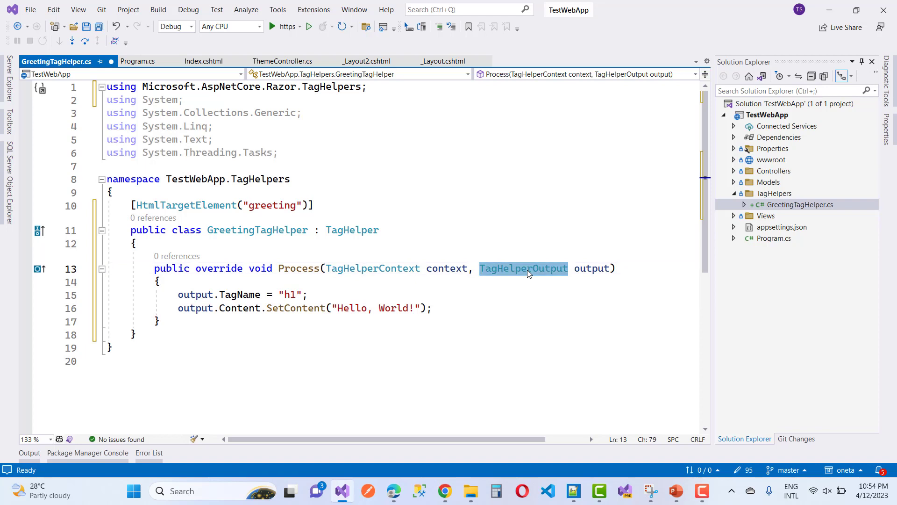
mouse_move(462, 240)
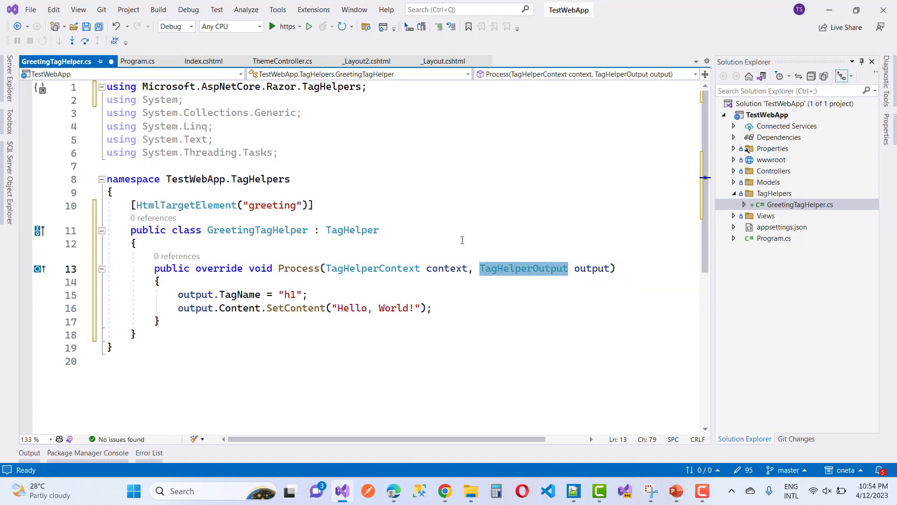
mouse_move(438, 239)
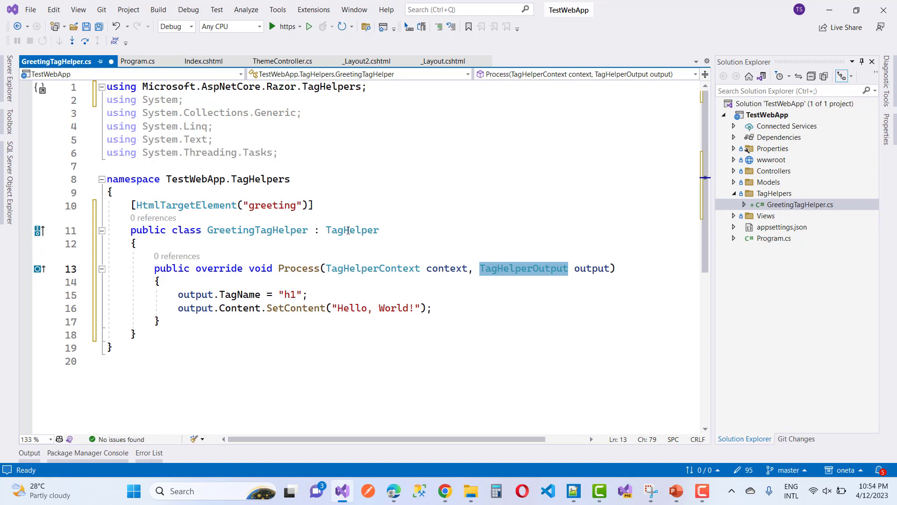
right_click(352, 230)
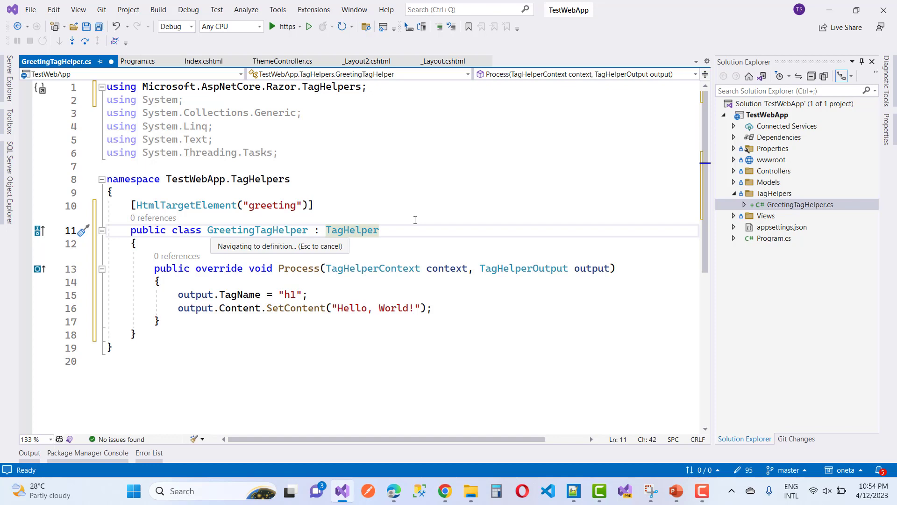
click(352, 230)
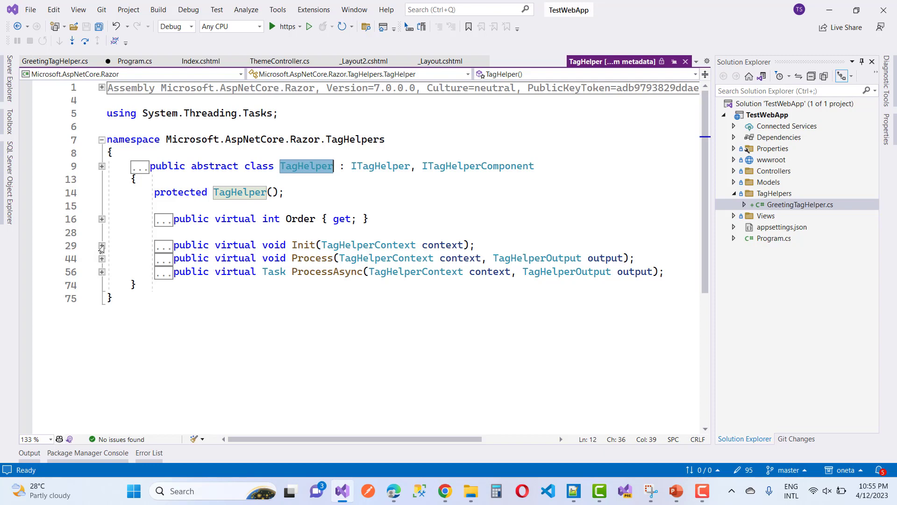
click(102, 245)
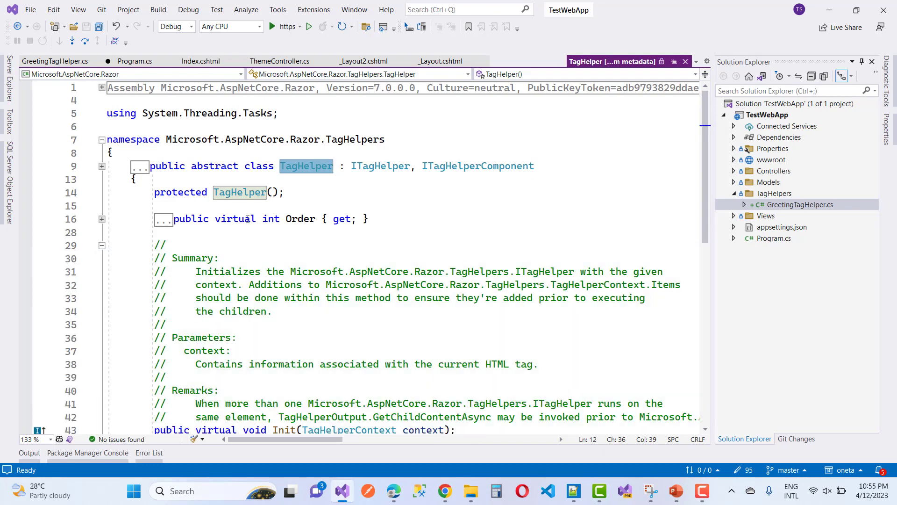
mouse_move(422, 233)
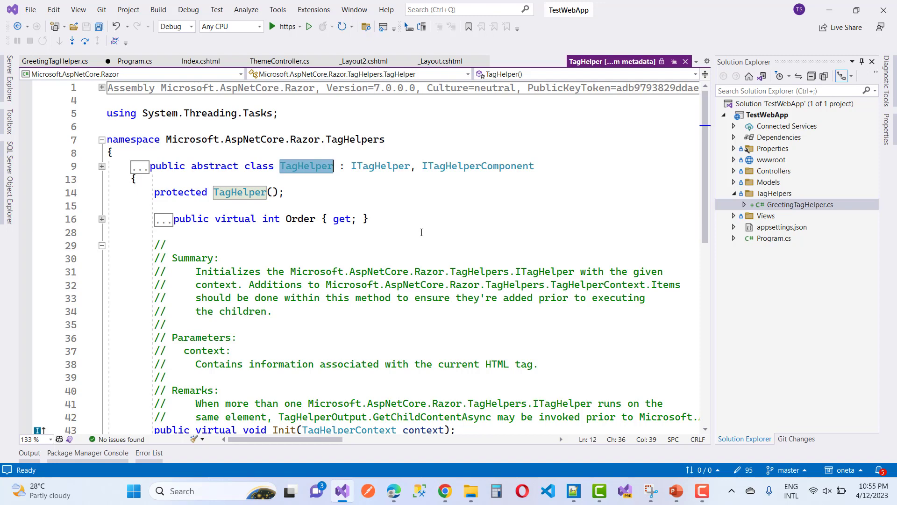
scroll(down, 3)
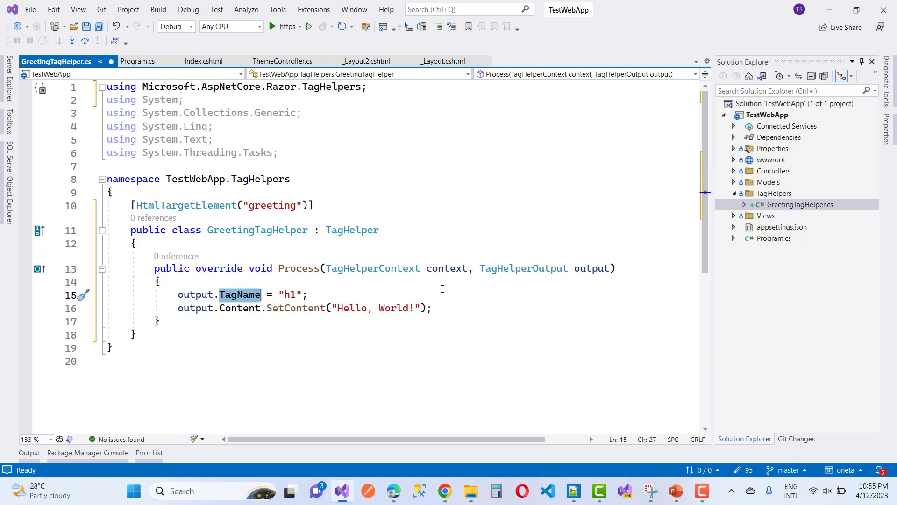
mouse_move(536, 269)
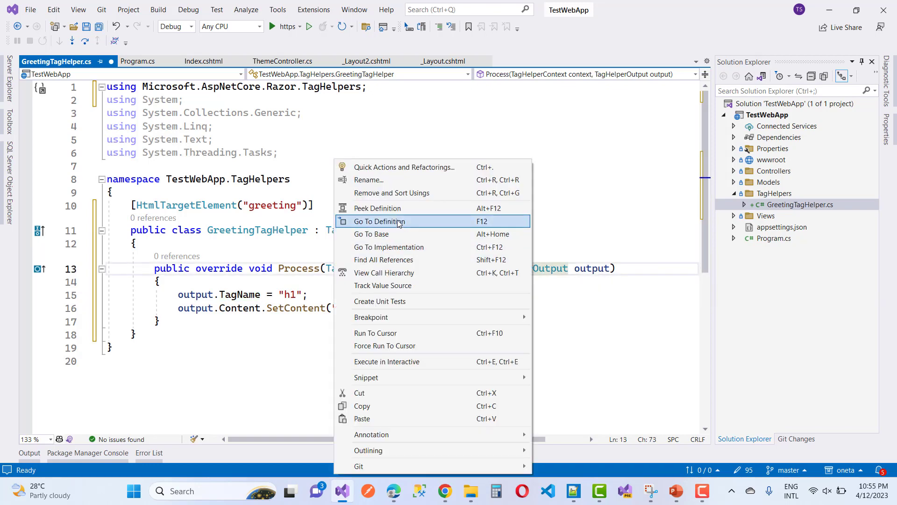
click(379, 221)
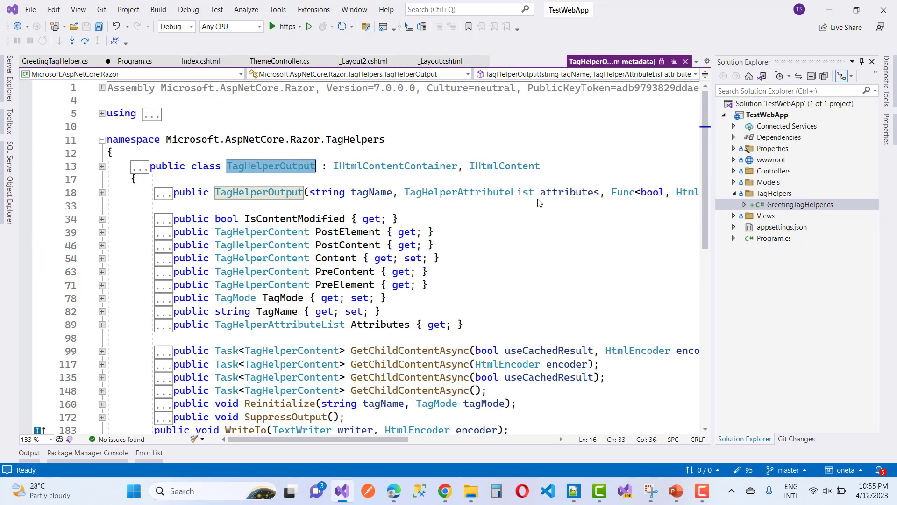
mouse_move(345, 271)
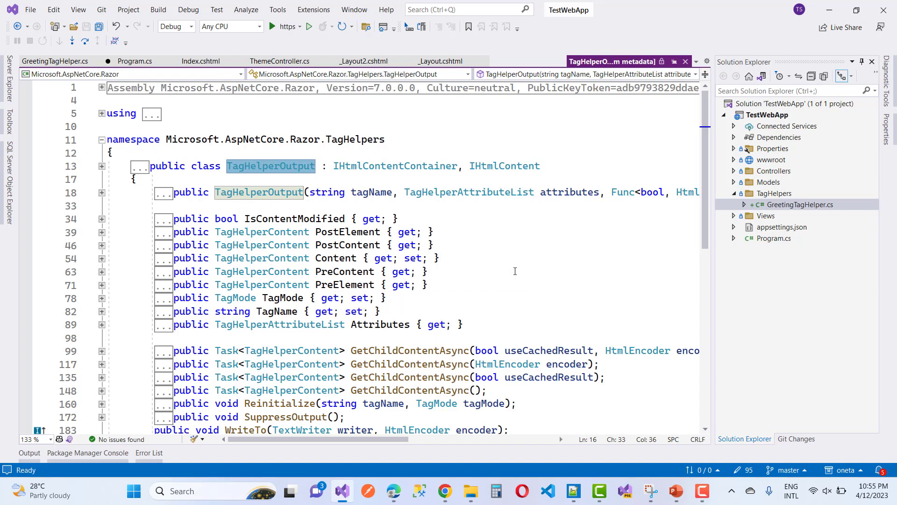
mouse_move(471, 318)
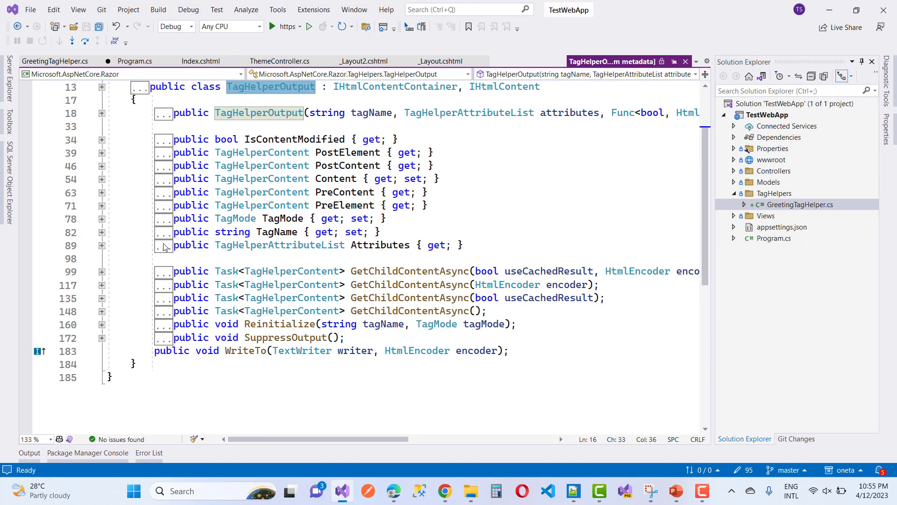
mouse_move(107, 242)
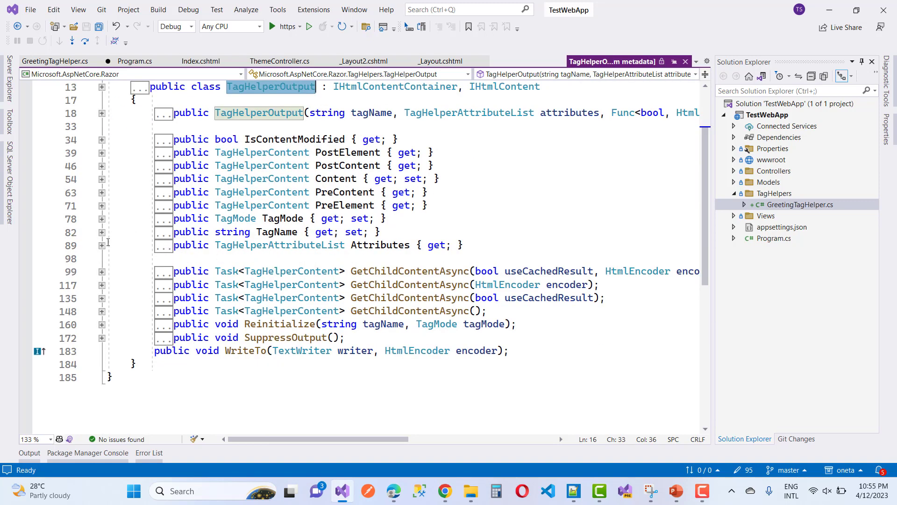
click(102, 245)
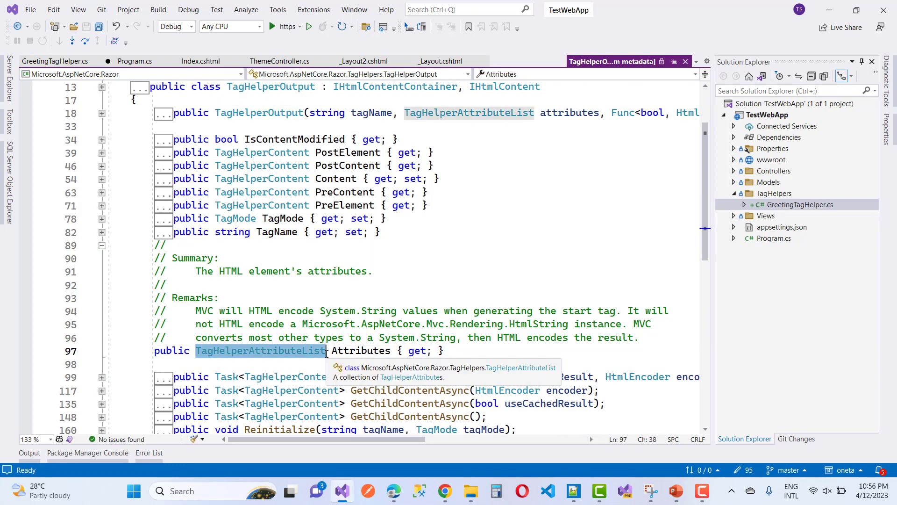
mouse_move(401, 302)
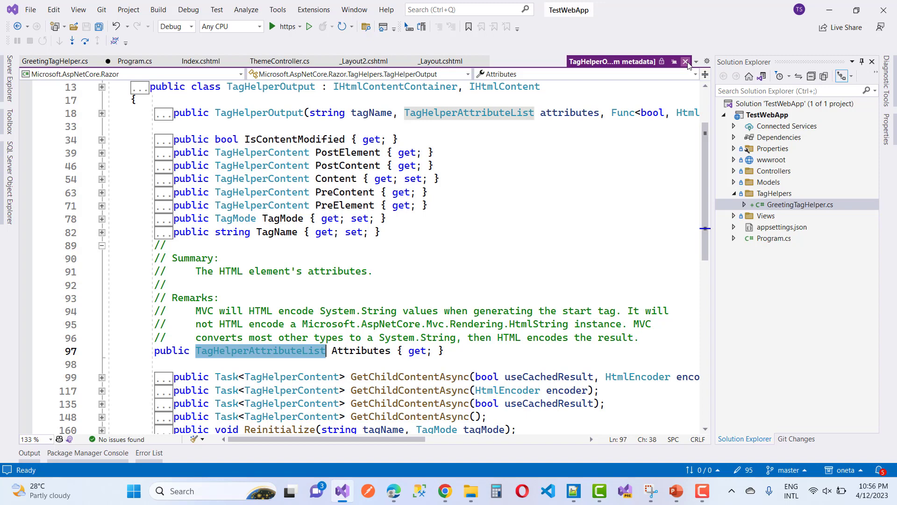
click(686, 62)
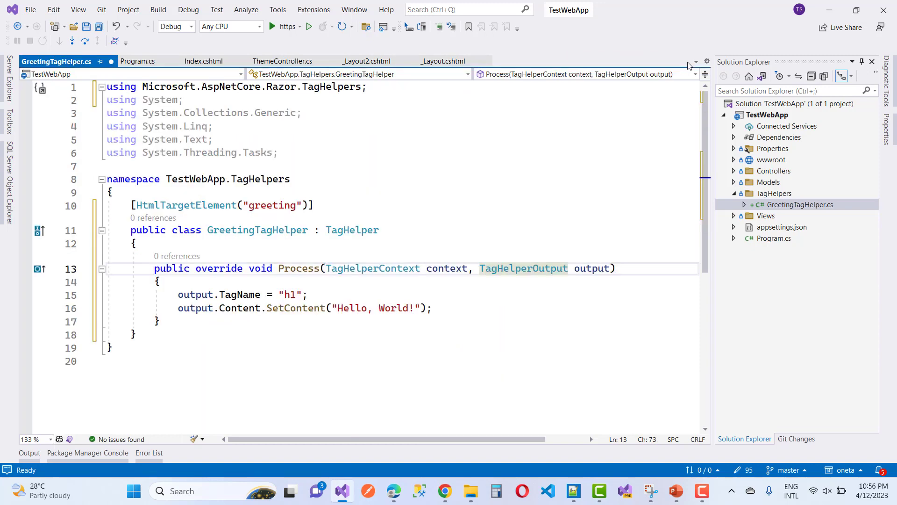
- Save GreetingTagHelper.cs and expand the Views folder in Solution Explorer
click(231, 295)
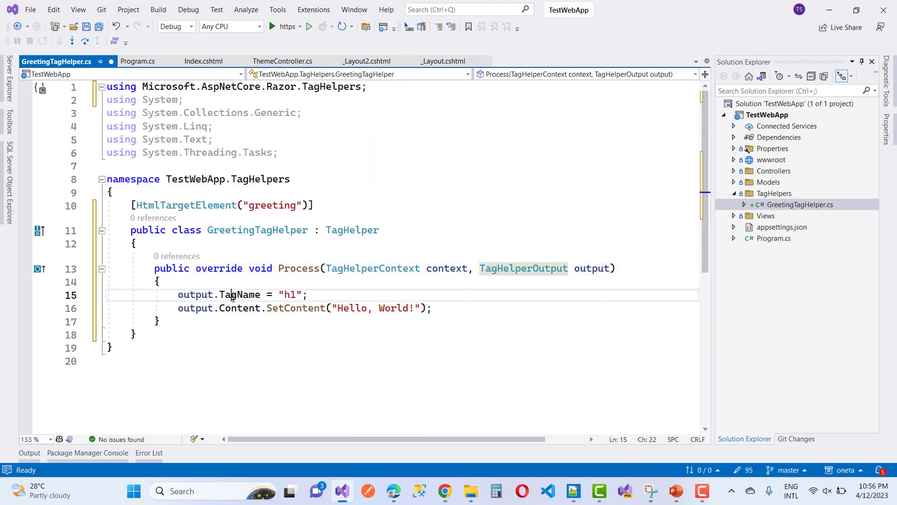
double_click(239, 308)
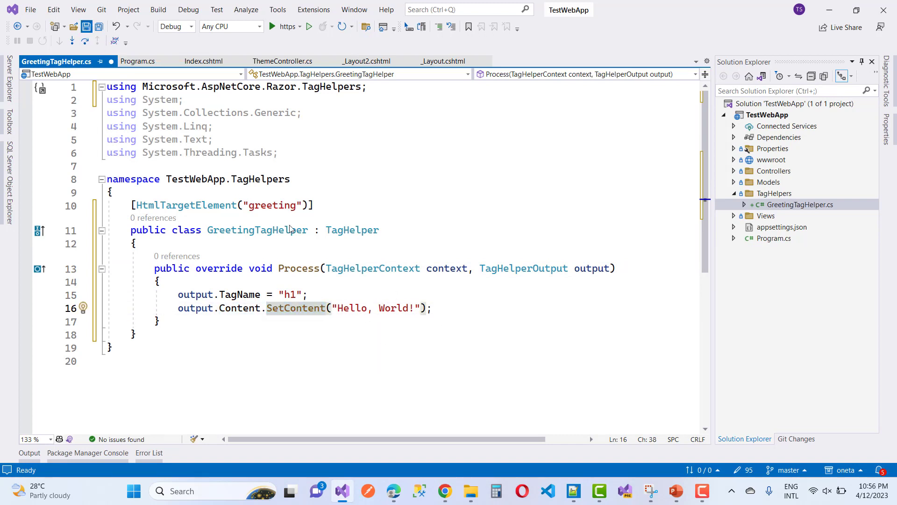
key(Ctrl+S)
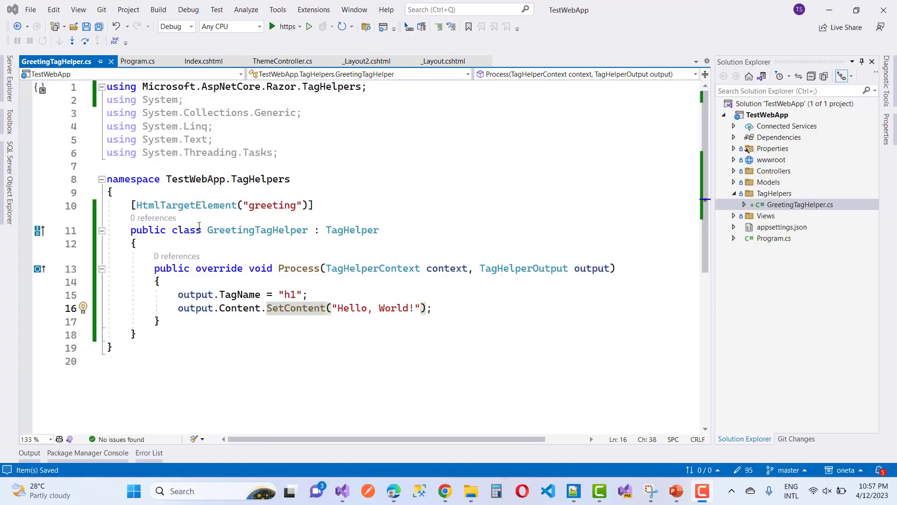
click(167, 179)
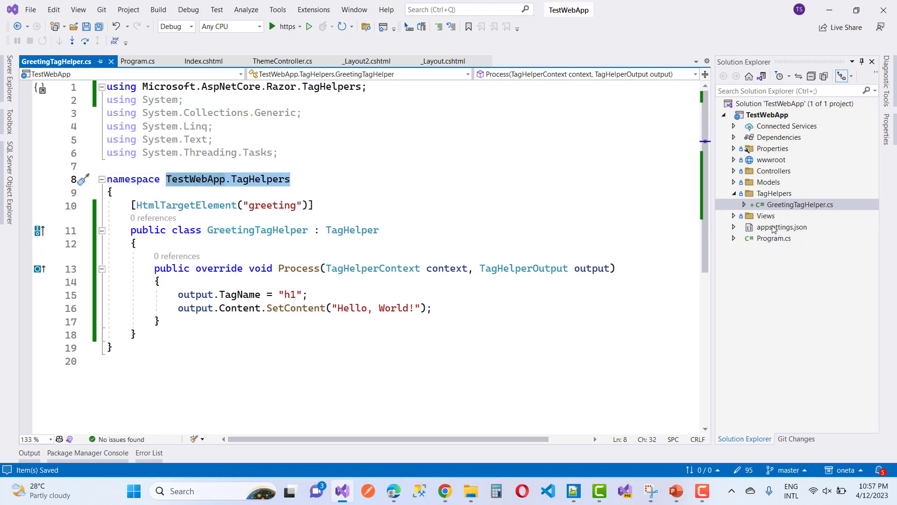
click(733, 216)
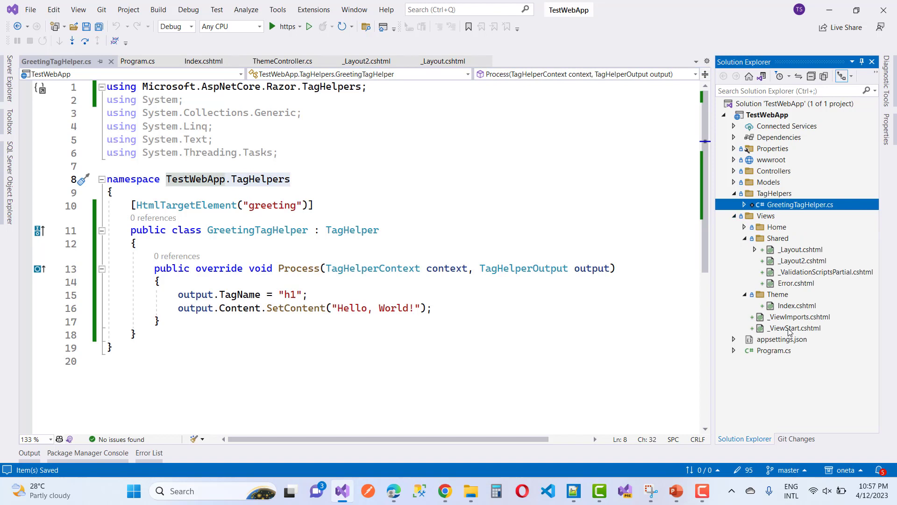
double_click(799, 317)
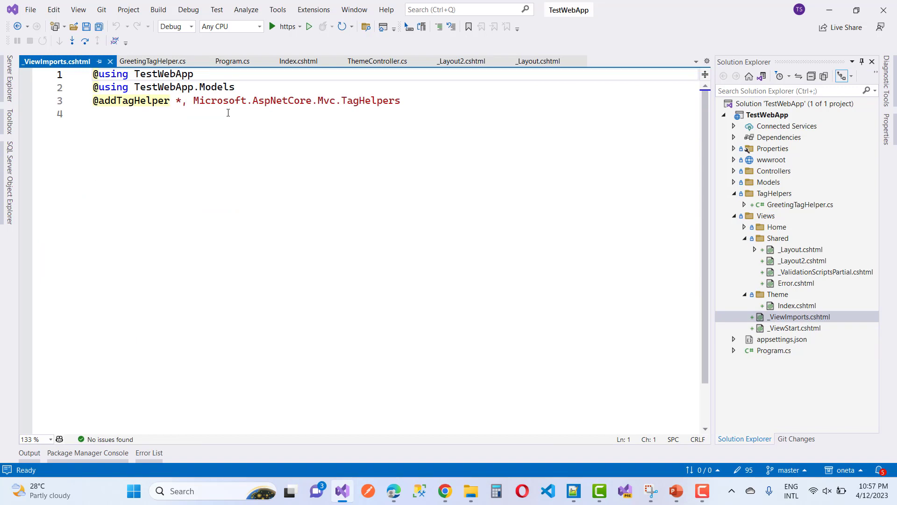
text(@u)
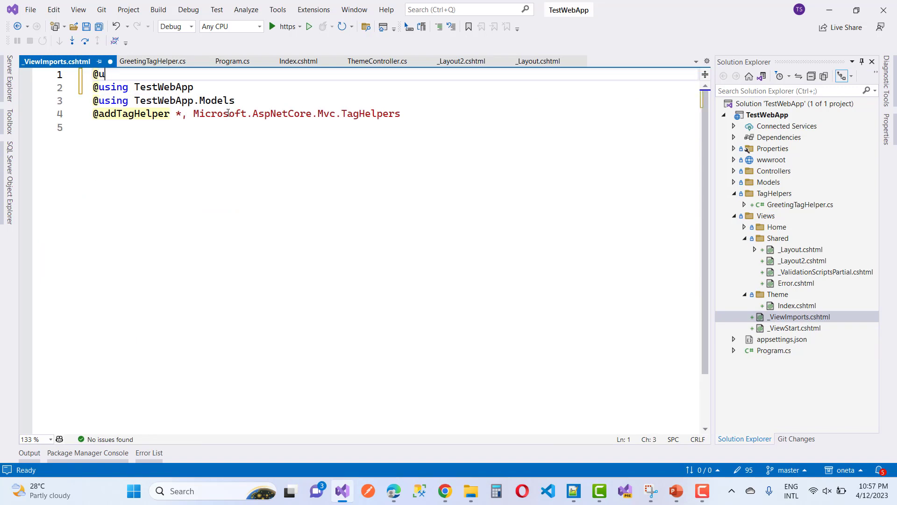
text(sing TestWebApp.TagHelpers)
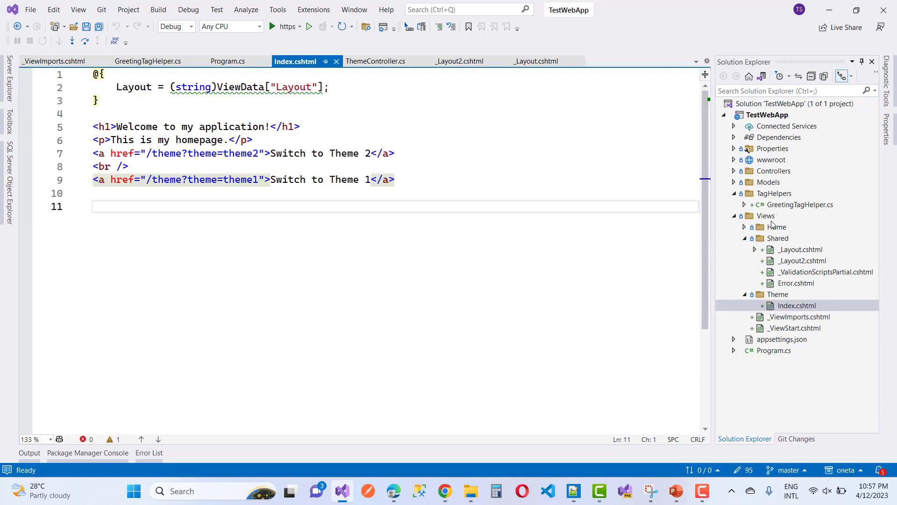
double_click(774, 350)
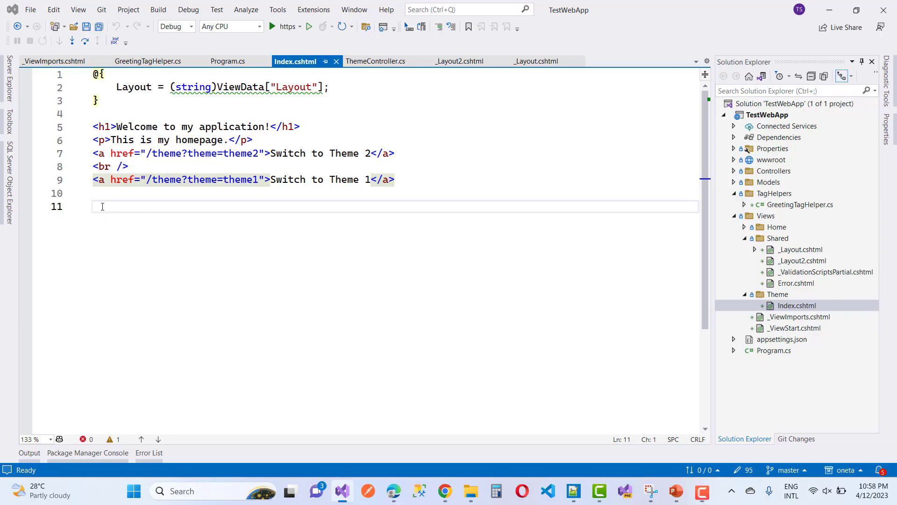
- Add <greeting></greeting> to the Theme Index view, save it, and run the app
text(<greeting></greeting>)
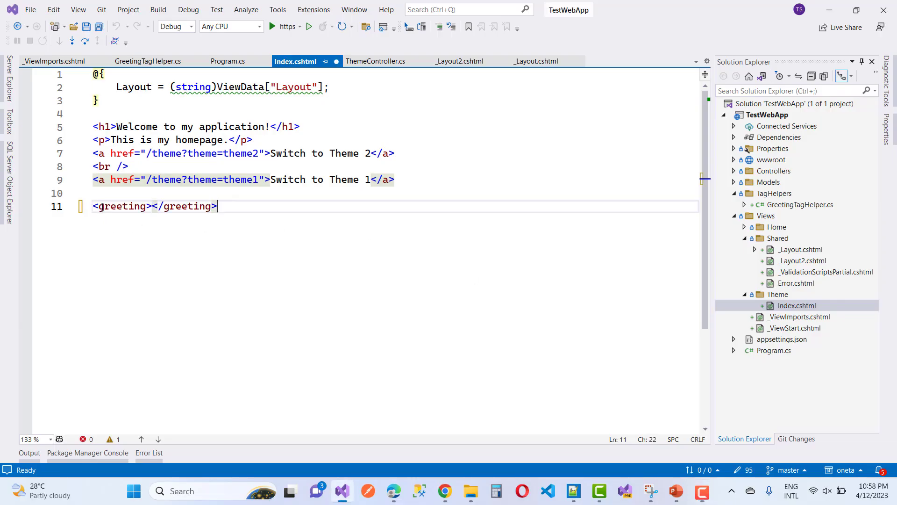
key(ctrl+s)
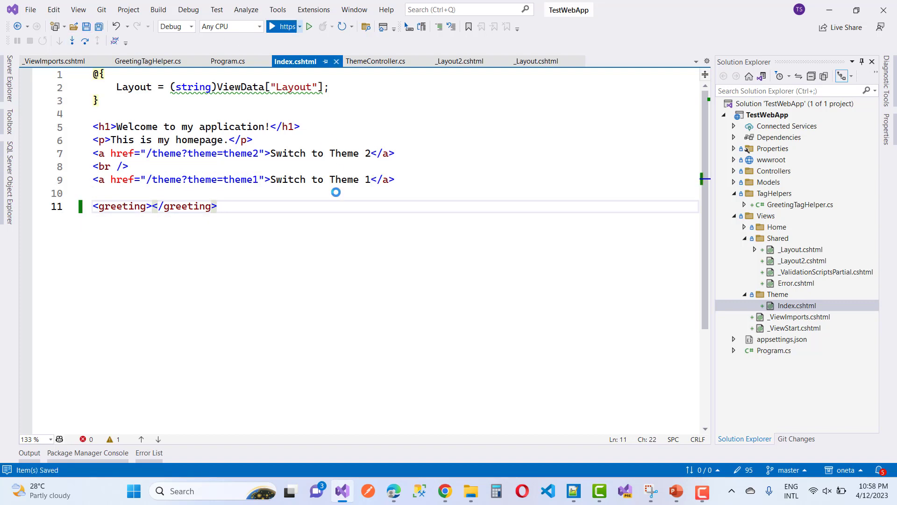
click(274, 26)
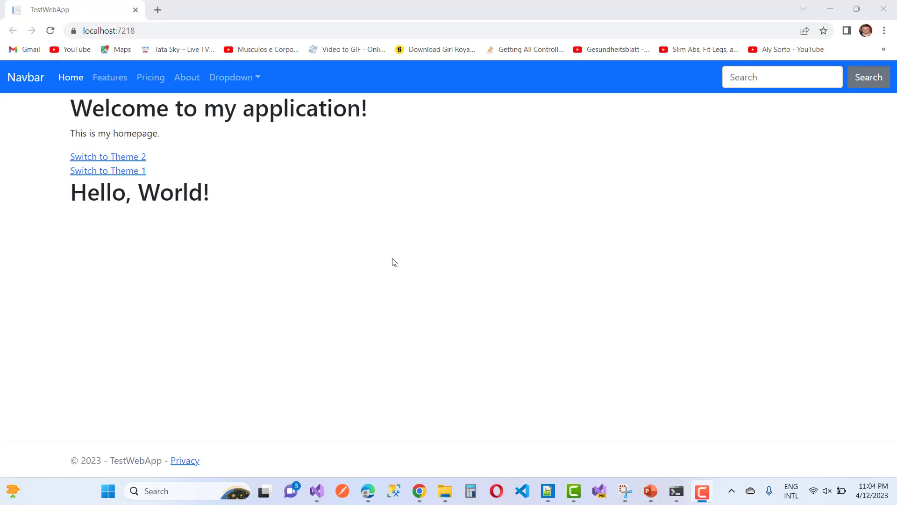
mouse_move(212, 196)
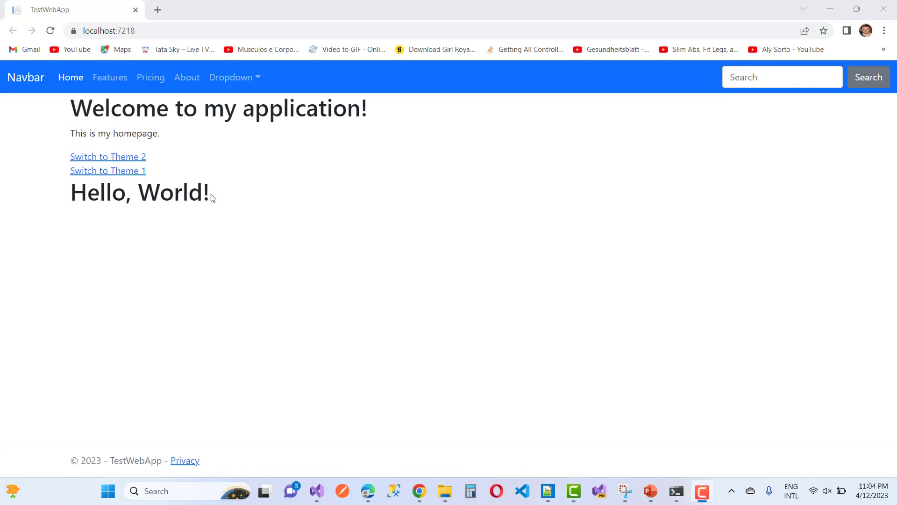
- Confirm 'Hello, World!' appears as a large heading below the theme links
triple_click(120, 194)
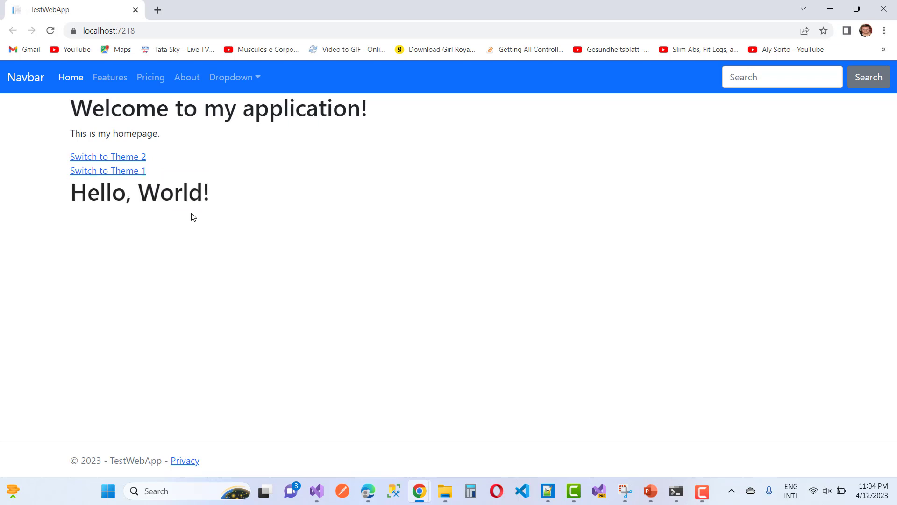
mouse_move(314, 385)
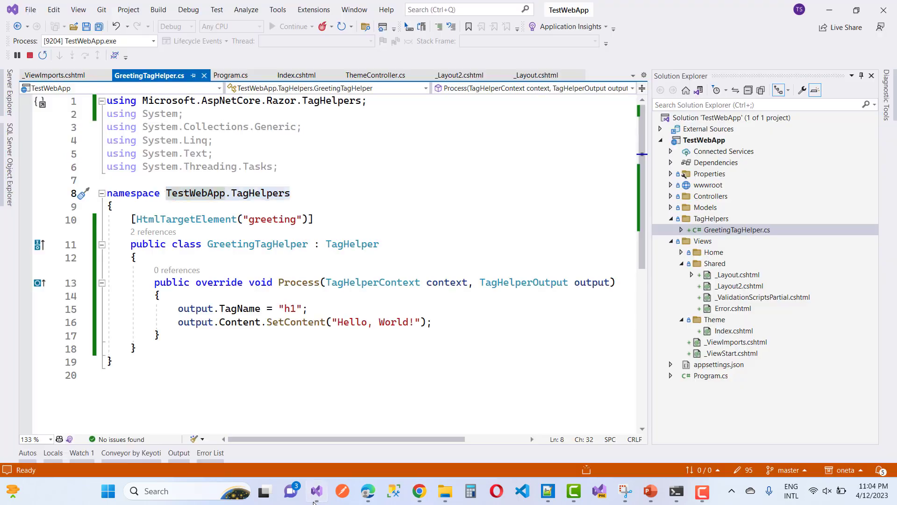
double_click(227, 193)
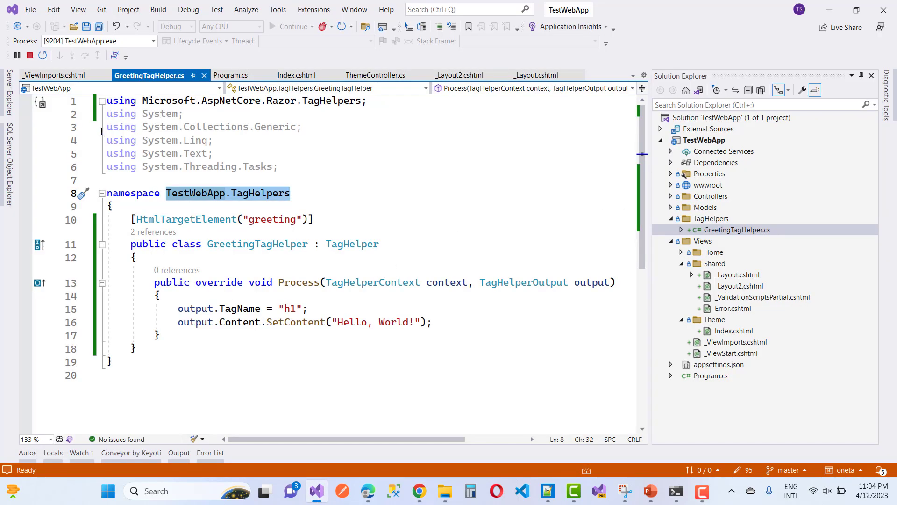
click(53, 75)
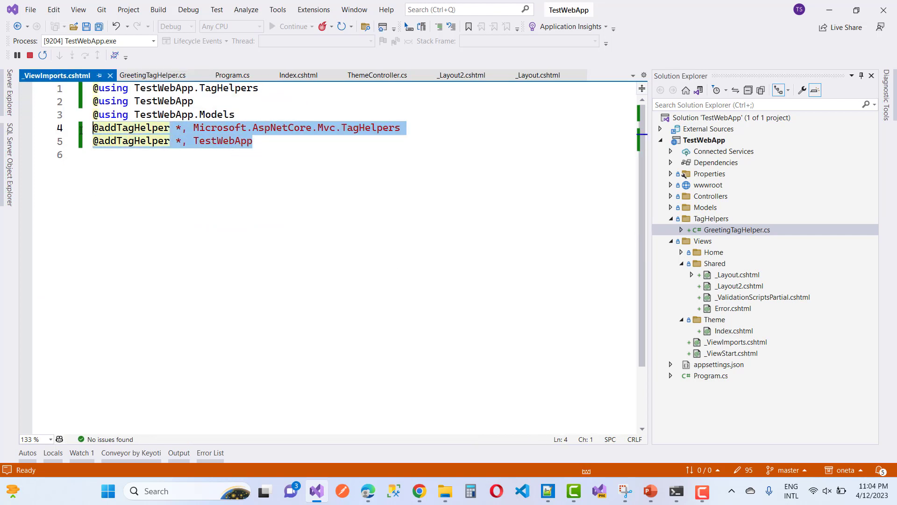
mouse_move(239, 145)
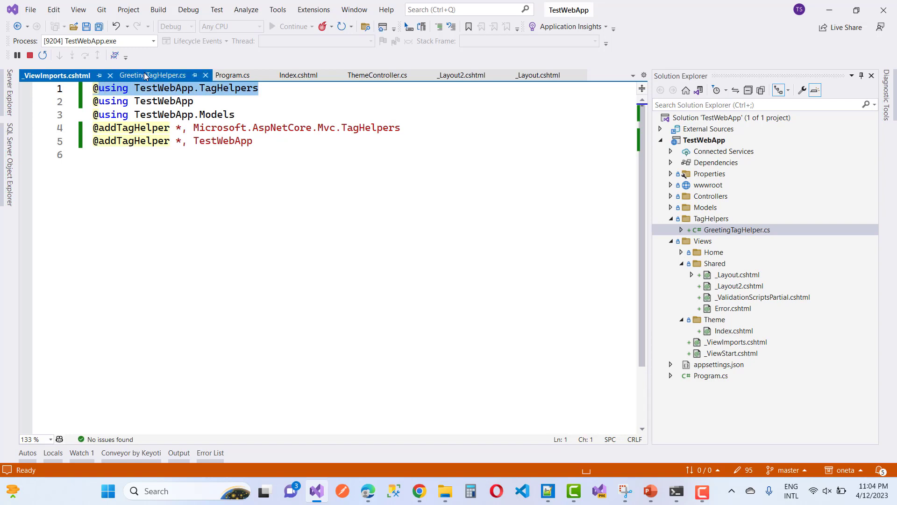
click(150, 75)
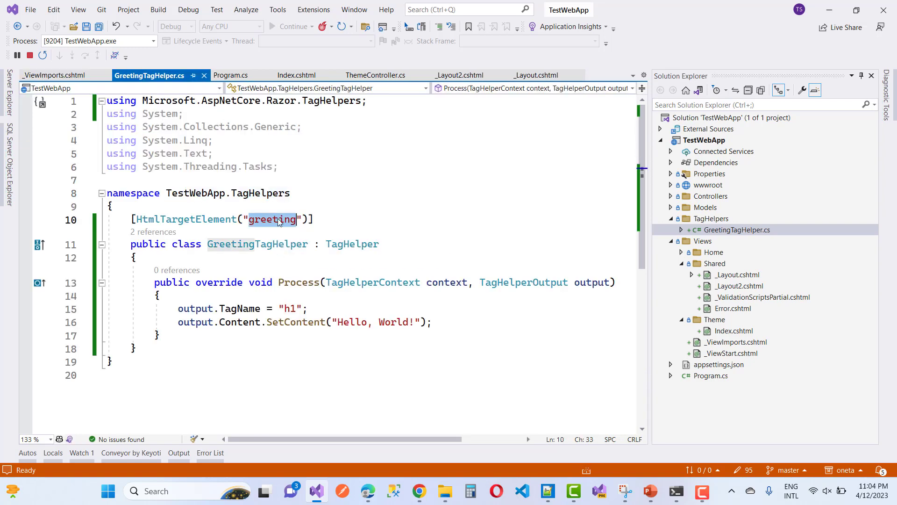